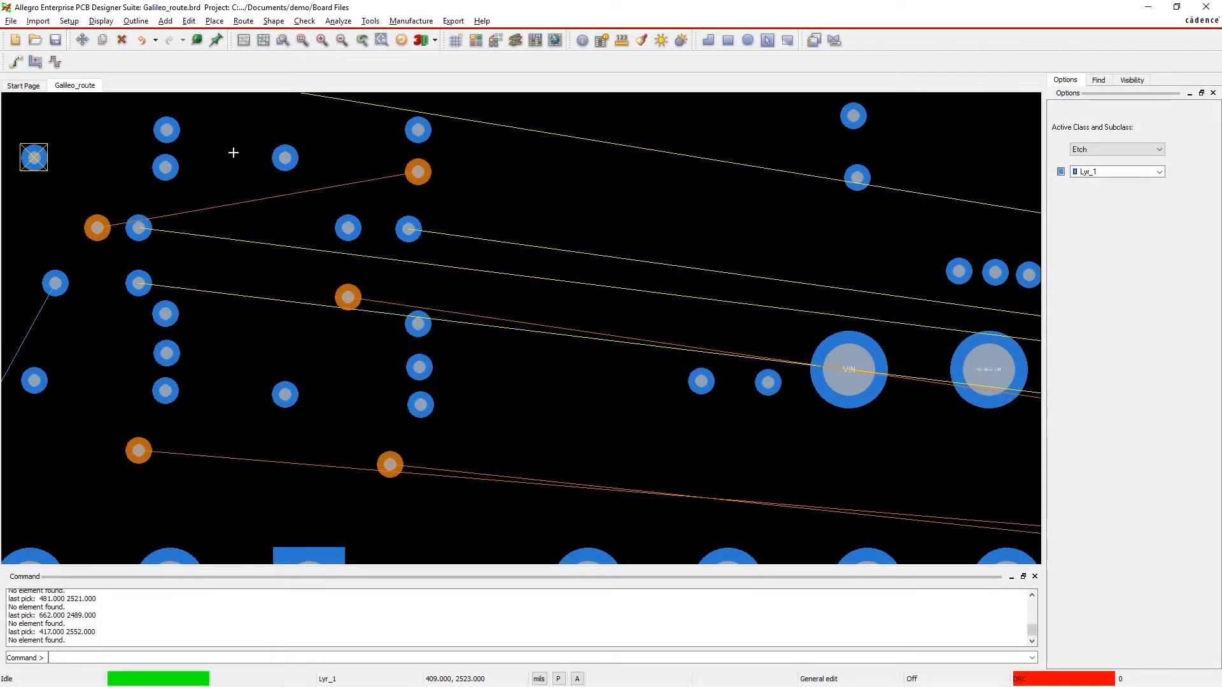
Bring up the Vision Manager panel for the Galileo_route board from the Display menu.
click(99, 20)
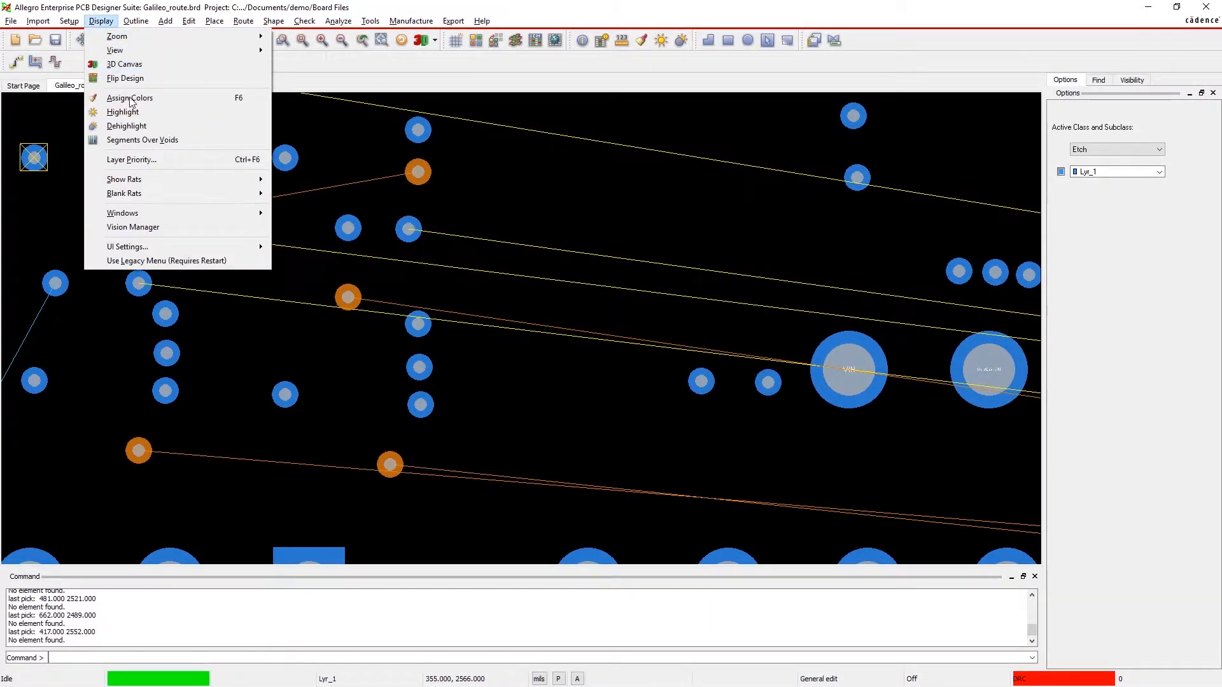
click(133, 226)
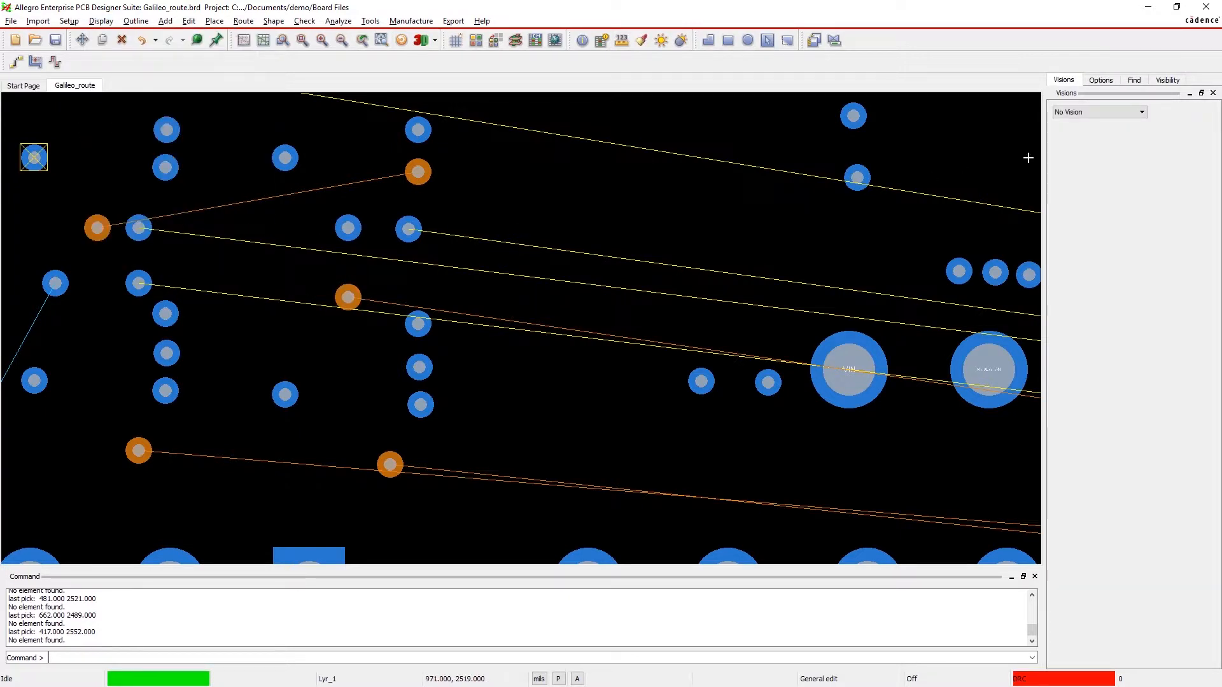
Make Route Vision active with Dynamic Log and Log Current View Only enabled.
click(1098, 112)
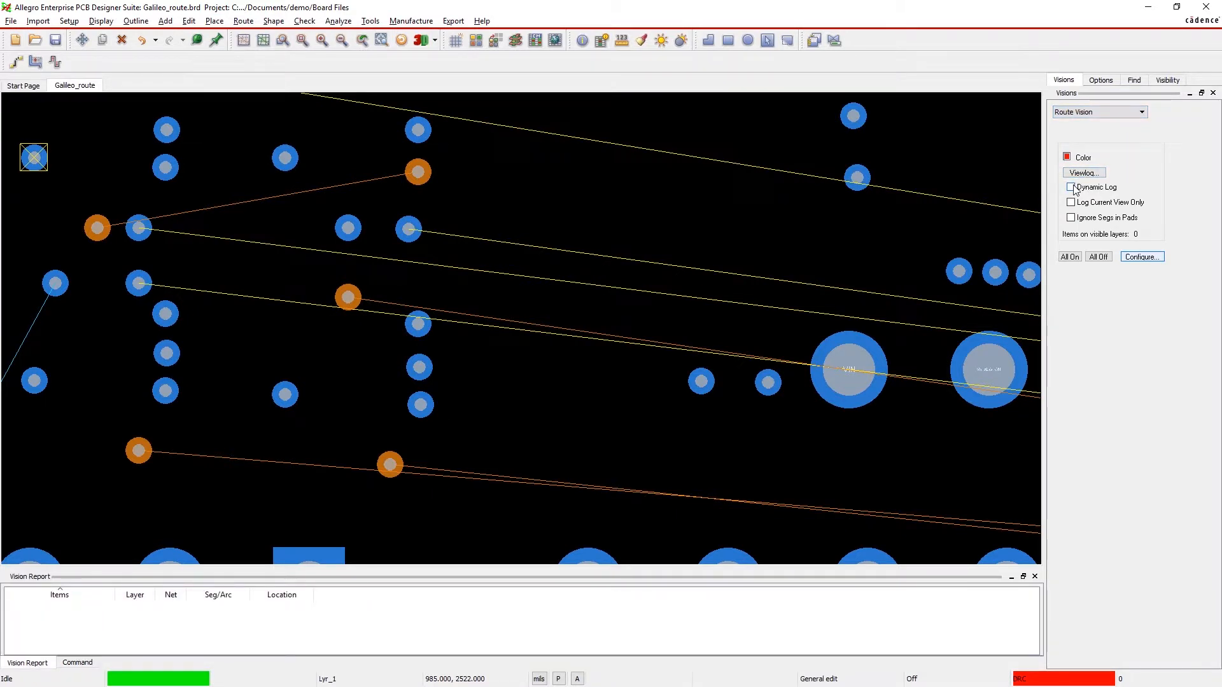
click(1140, 255)
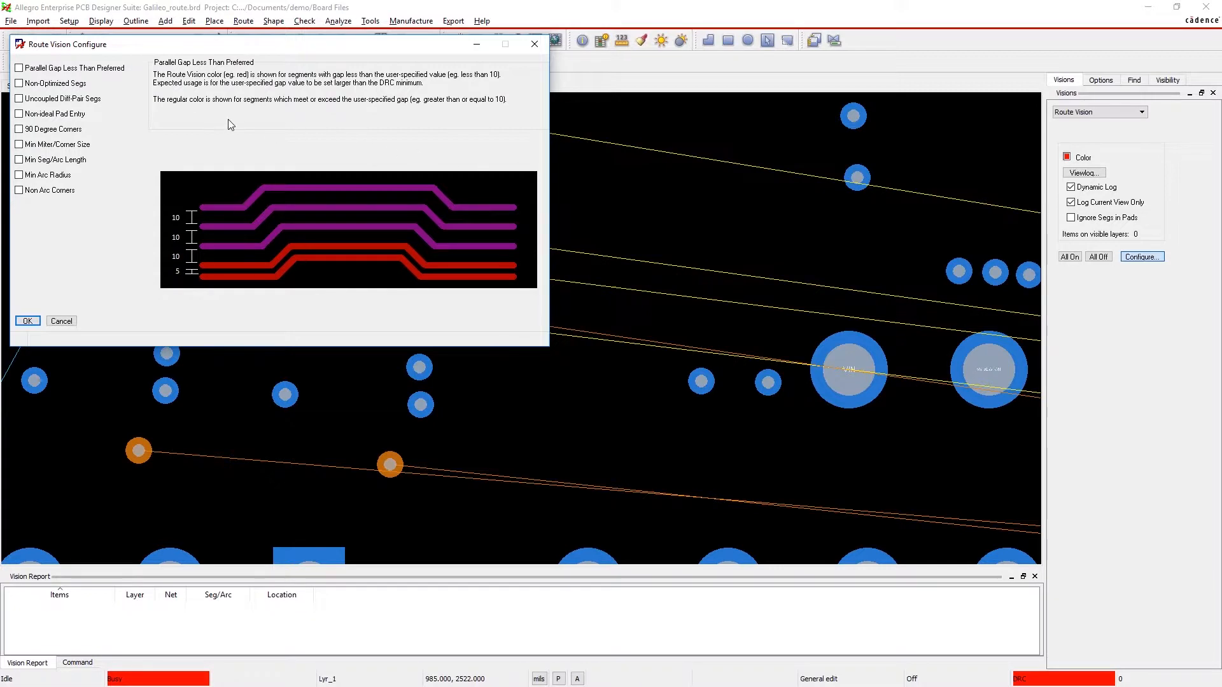
Enable Parallel Gap Less Than Preferred, Non-Optimized Segs and Nonideal Pad Entry checks, then start Route Connect.
click(19, 84)
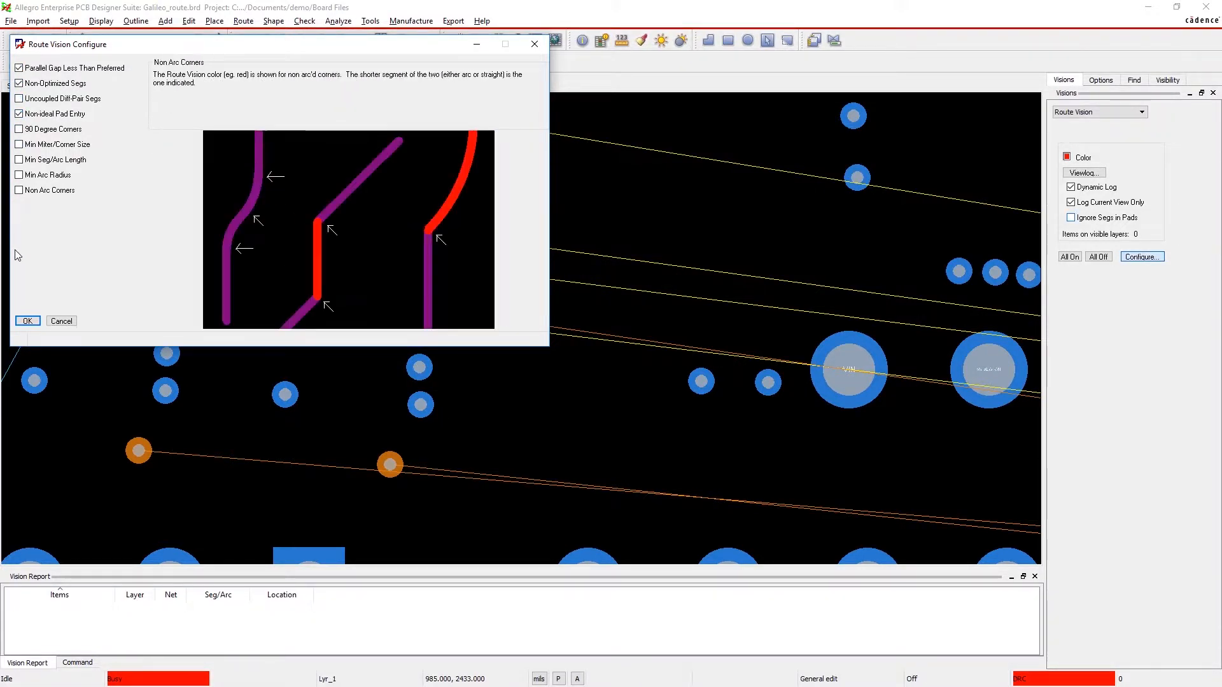
click(27, 320)
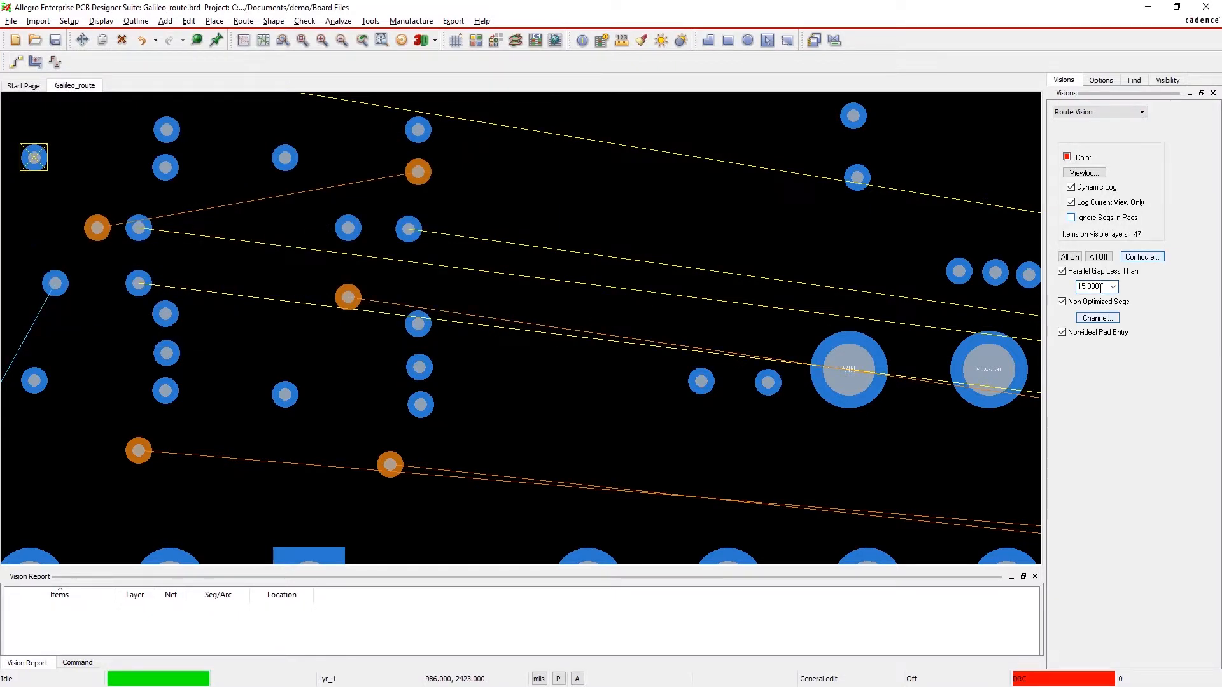
click(1095, 317)
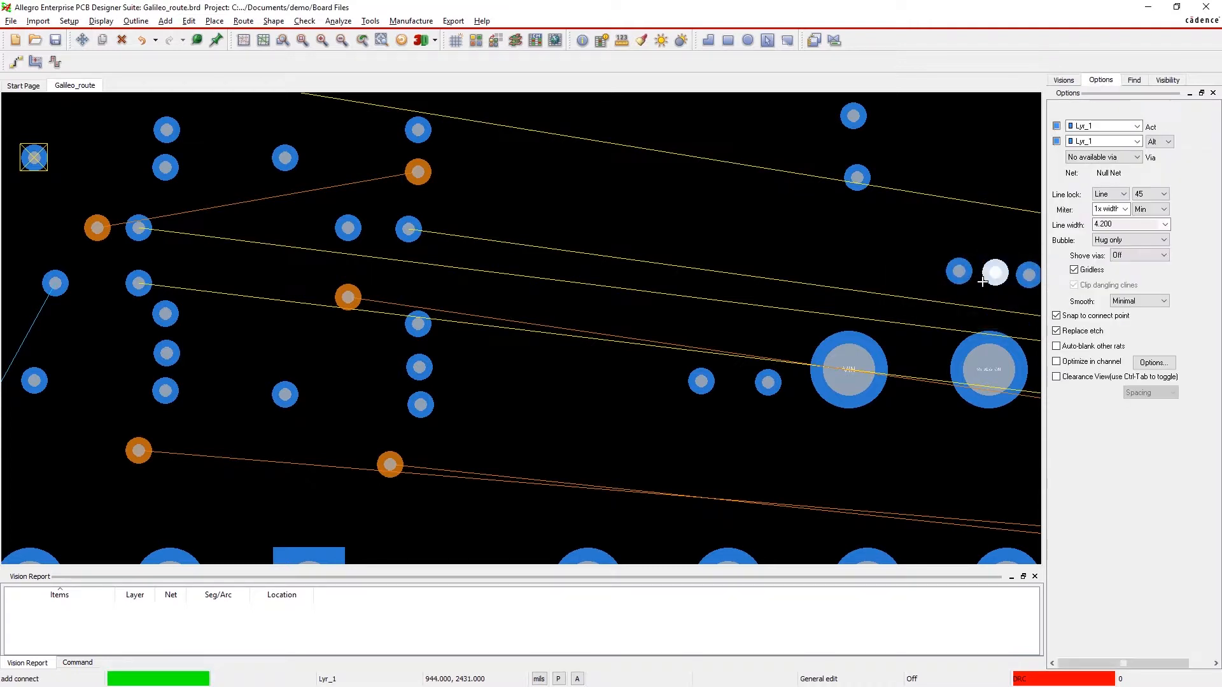
Enable Optimize in channel in the Add Connect options so new traces are centred.
click(98, 228)
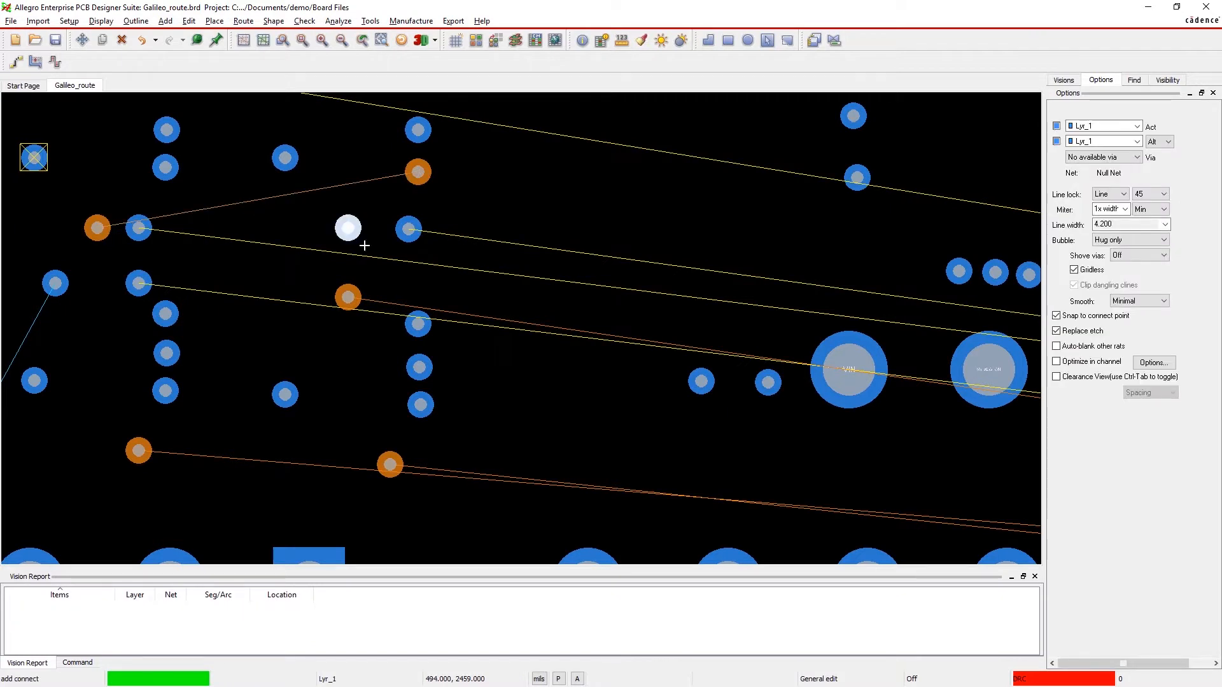
click(1056, 362)
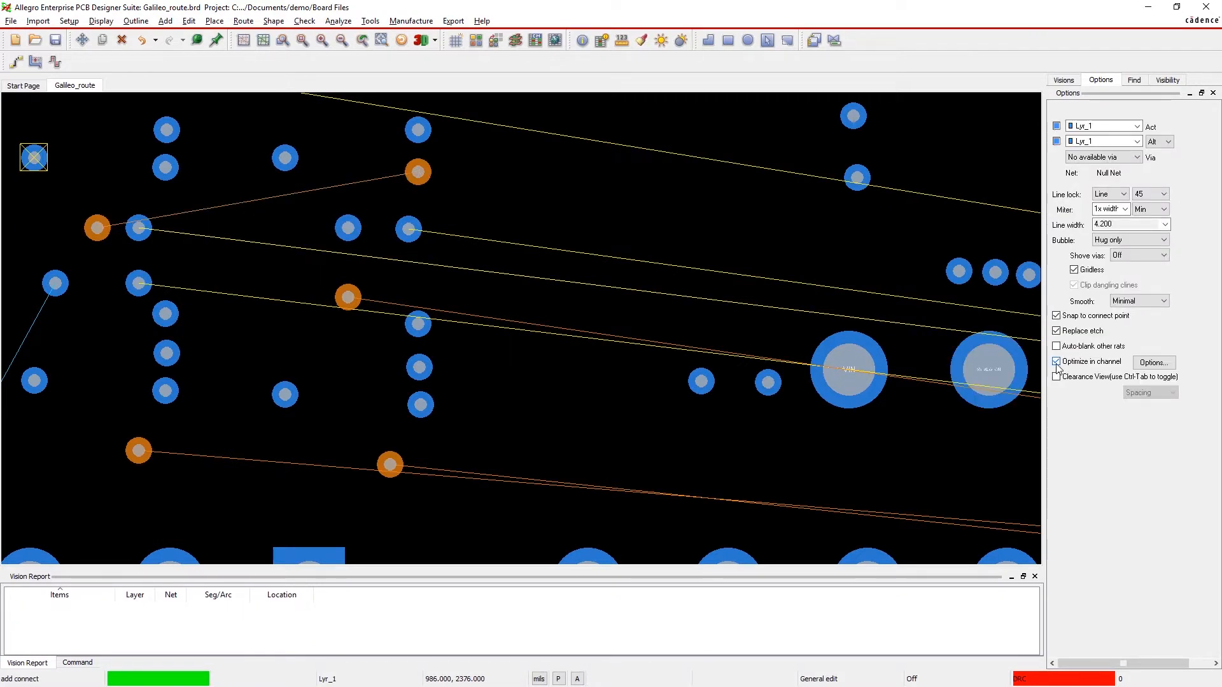